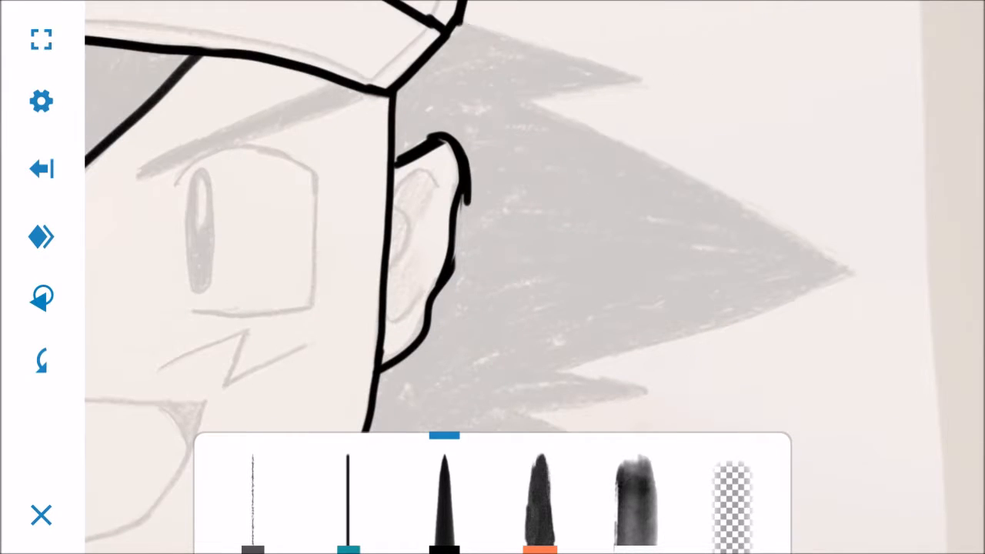
Ink the open smiling mouth and cheek marks, then select the eraser brush for cleanup
{"action": "left_click_drag", "start_coordinate": [462, 28], "coordinate": [643, 77]}
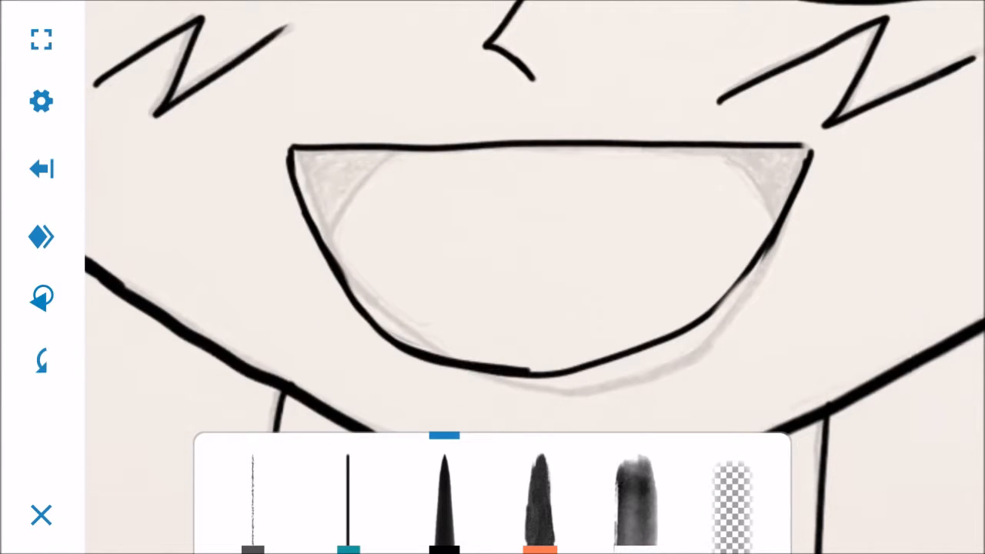
{"action": "left_click", "coordinate": [731, 495]}
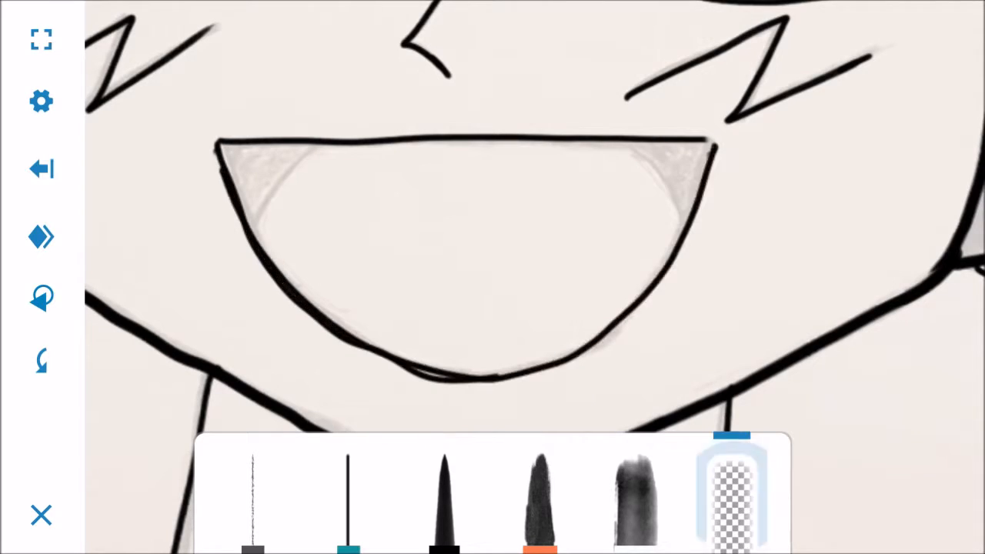